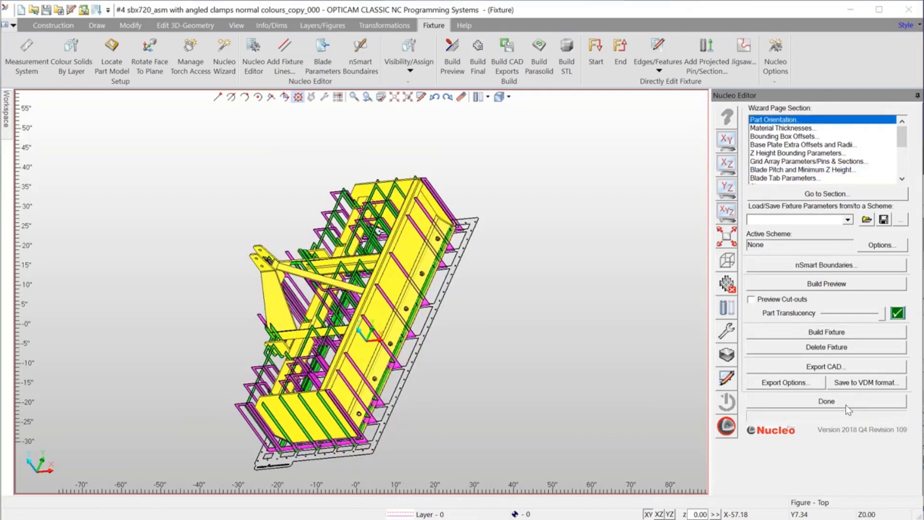
Finish editing in the Nucleo Editor so the completed fixture shows in top view.
left_click(826, 401)
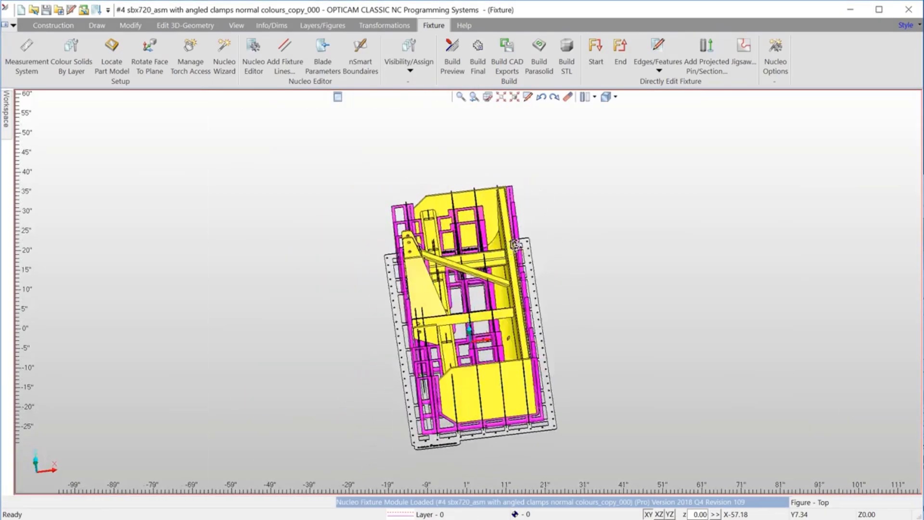